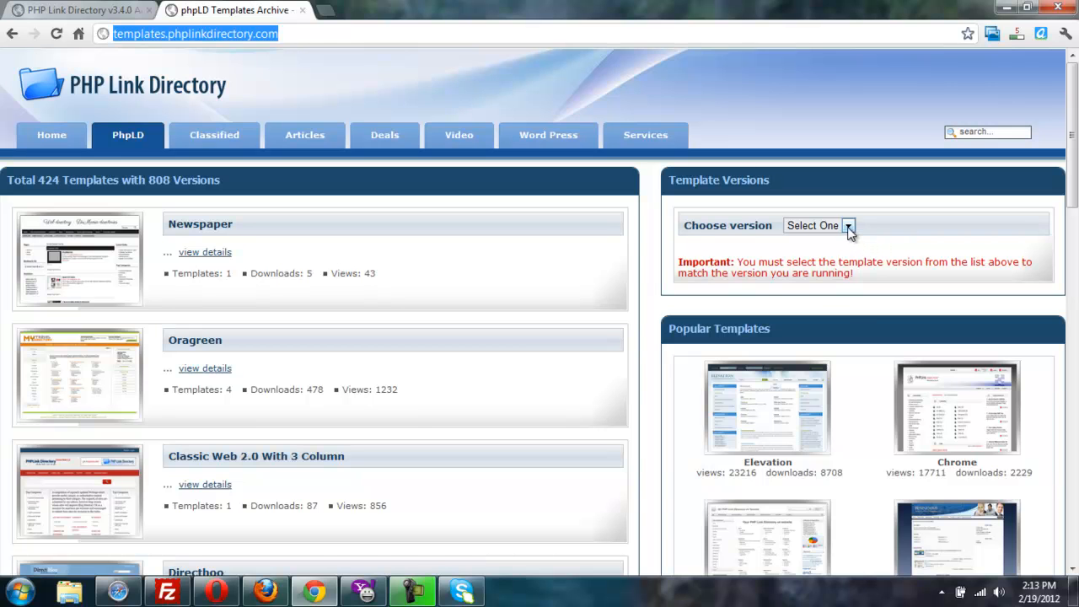
Filter the template gallery to show only templates for version 3.4.
click(848, 226)
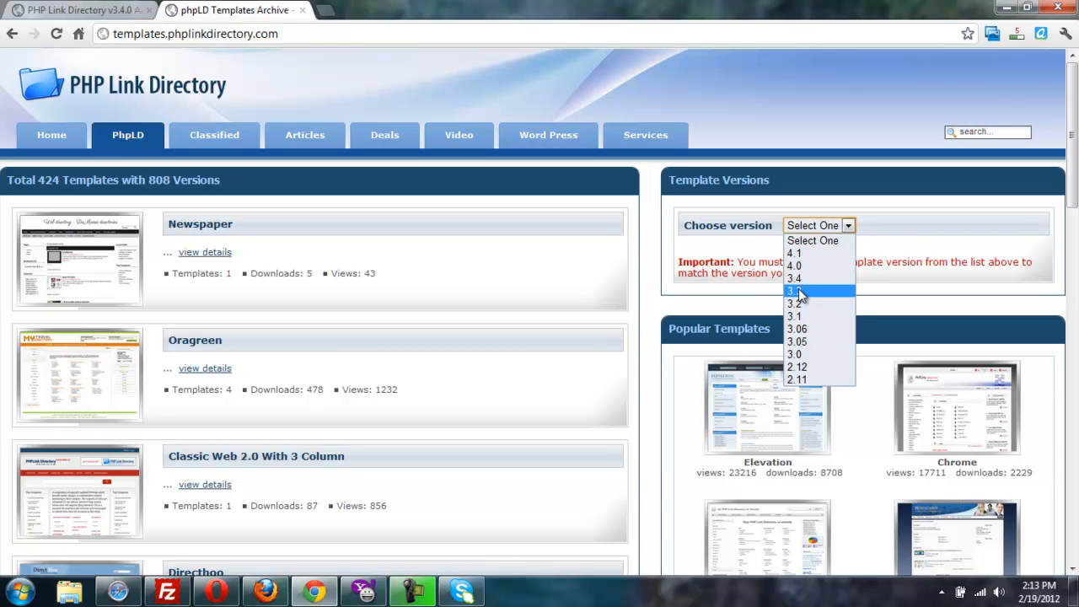
click(794, 278)
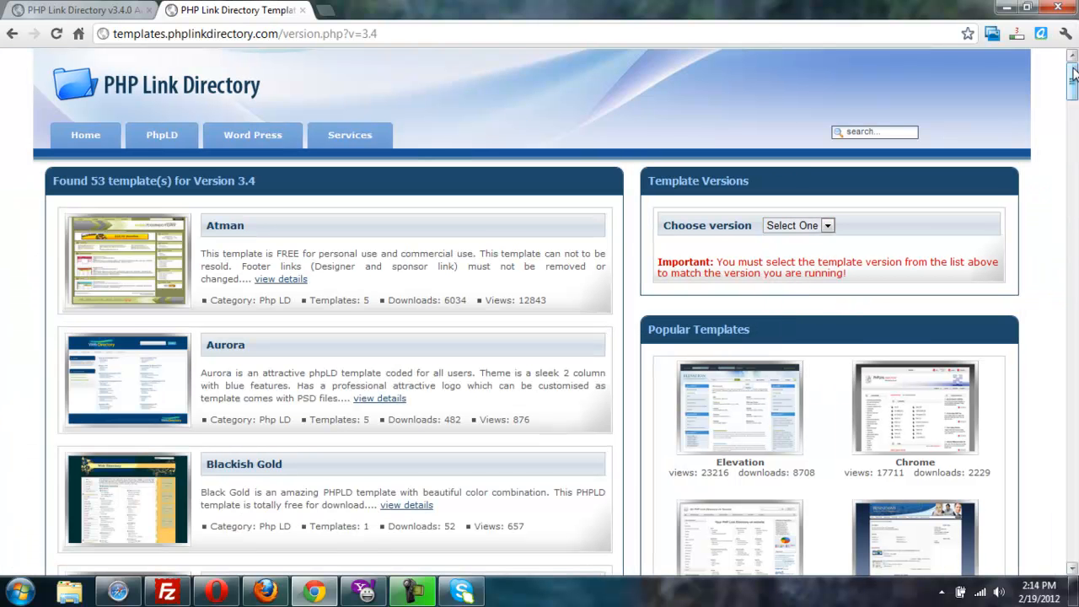
scroll(down, 3)
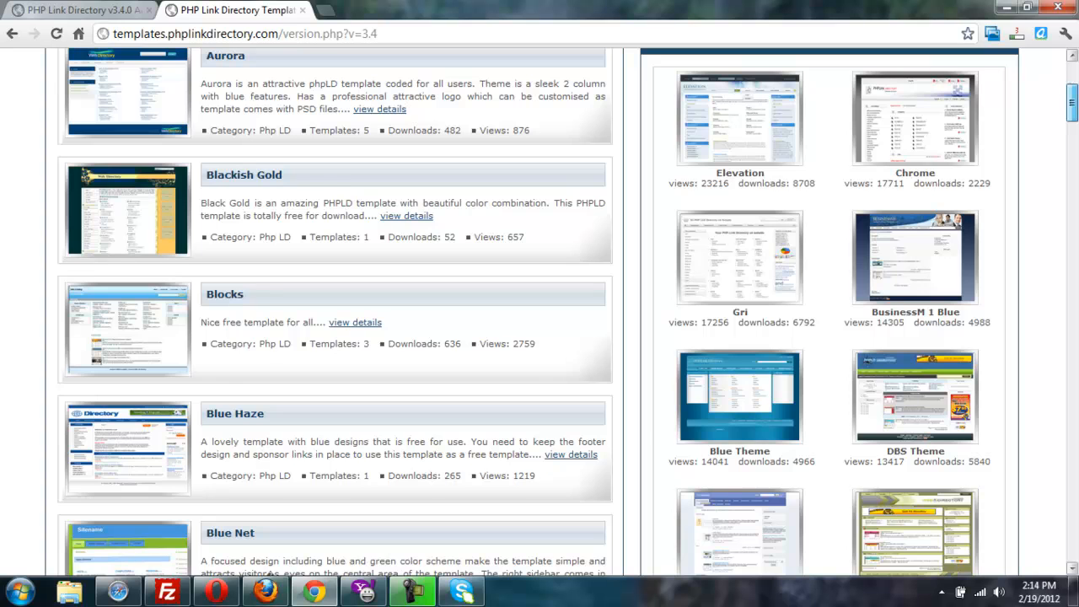
scroll(up, 3)
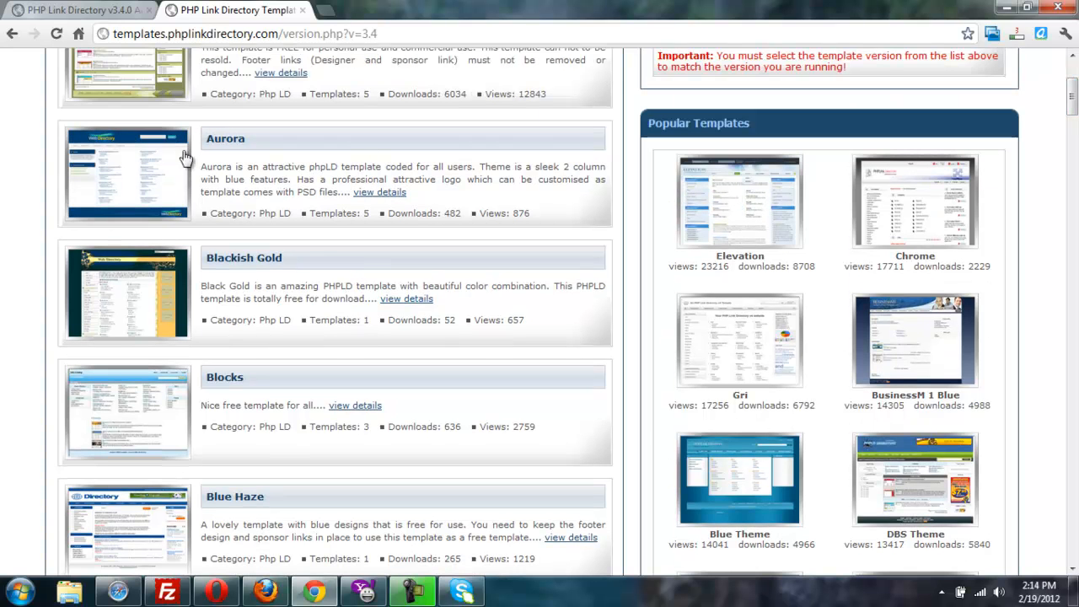
mouse_move(379, 193)
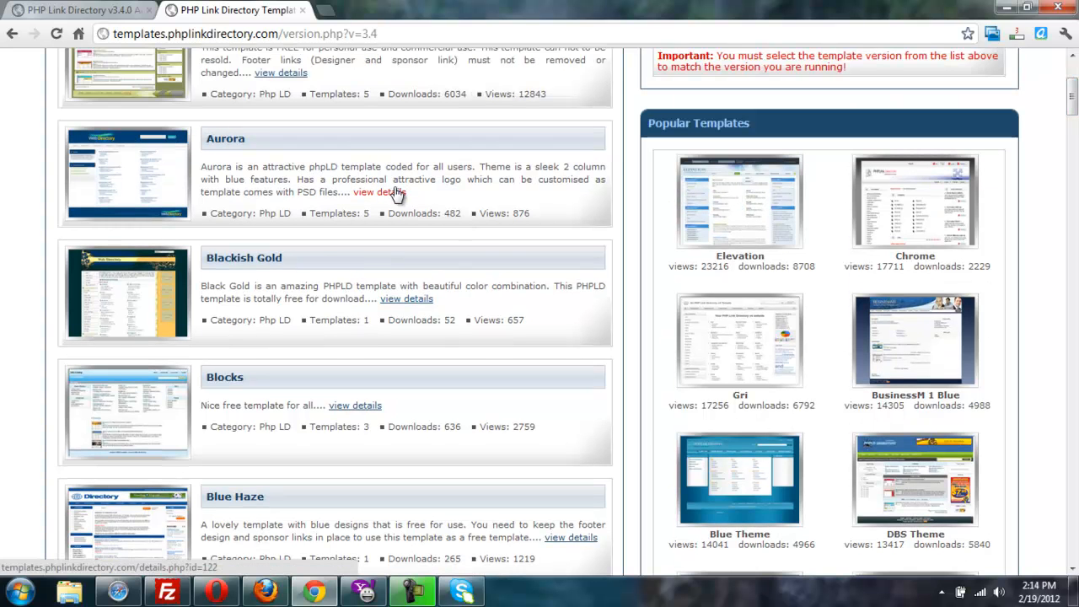
View the Aurora template's details and download its Version 3.4 package.
click(376, 192)
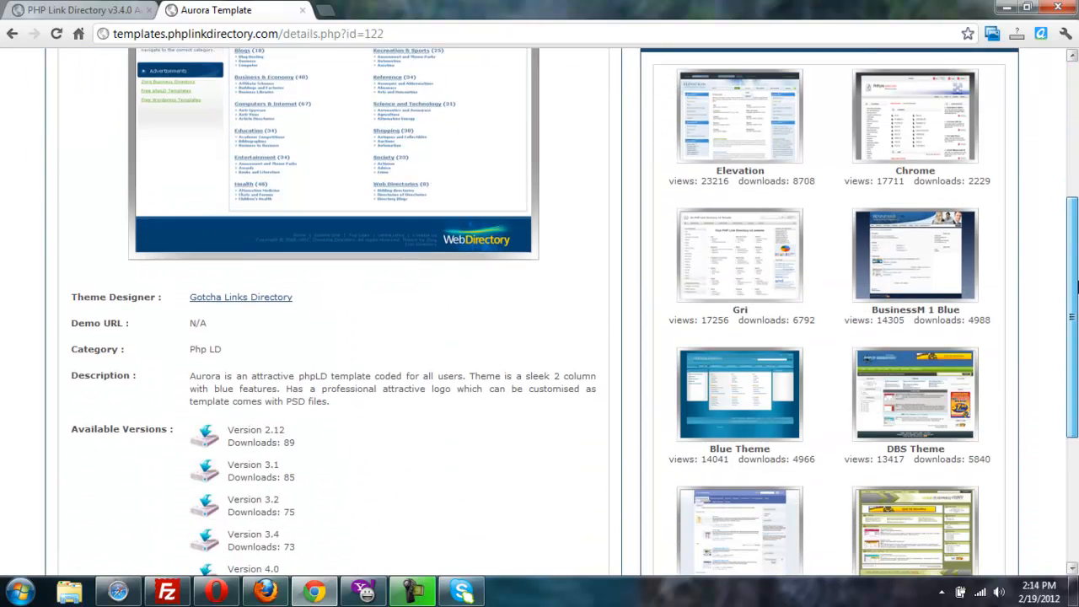
scroll(down, 3)
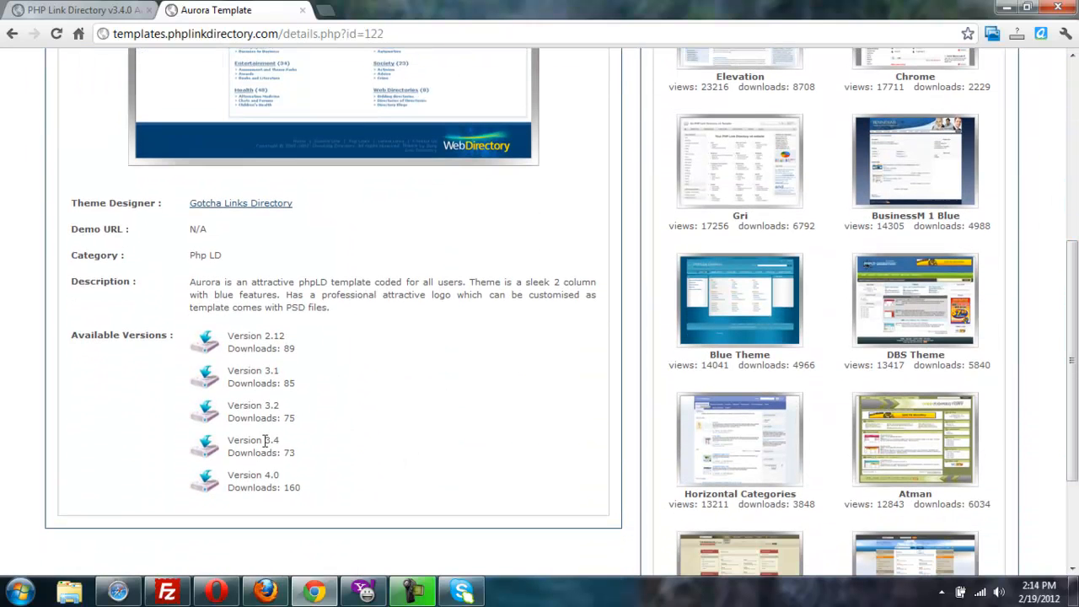
click(206, 445)
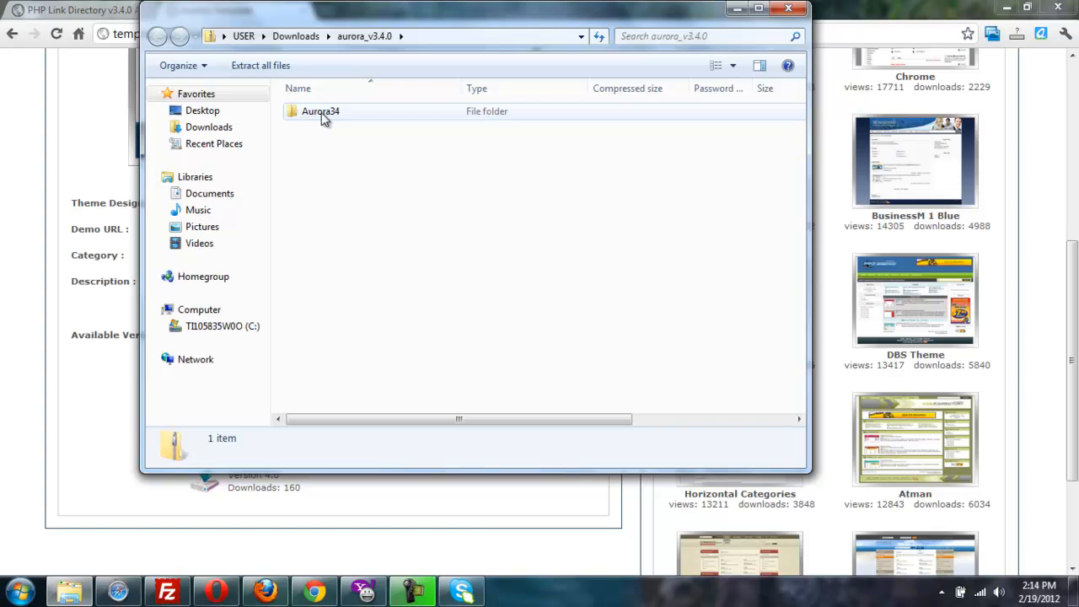
Extract the Aurora34 folder from the aurora_v3.4.0.zip archive.
click(320, 112)
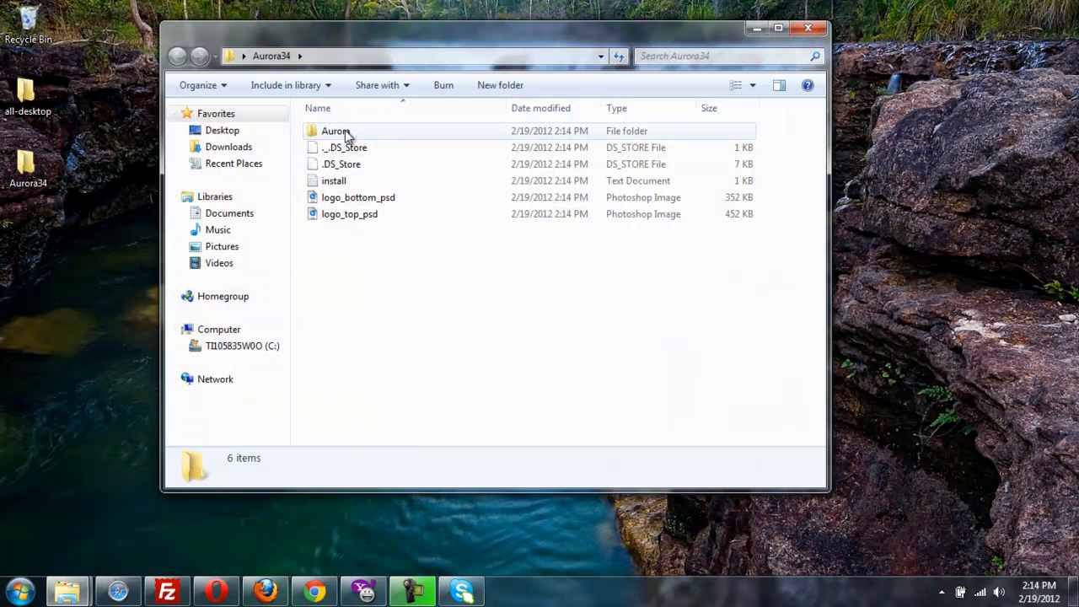
Inspect the Aurora subfolder's template files, then move Aurora out of Aurora34 onto the desktop.
click(335, 132)
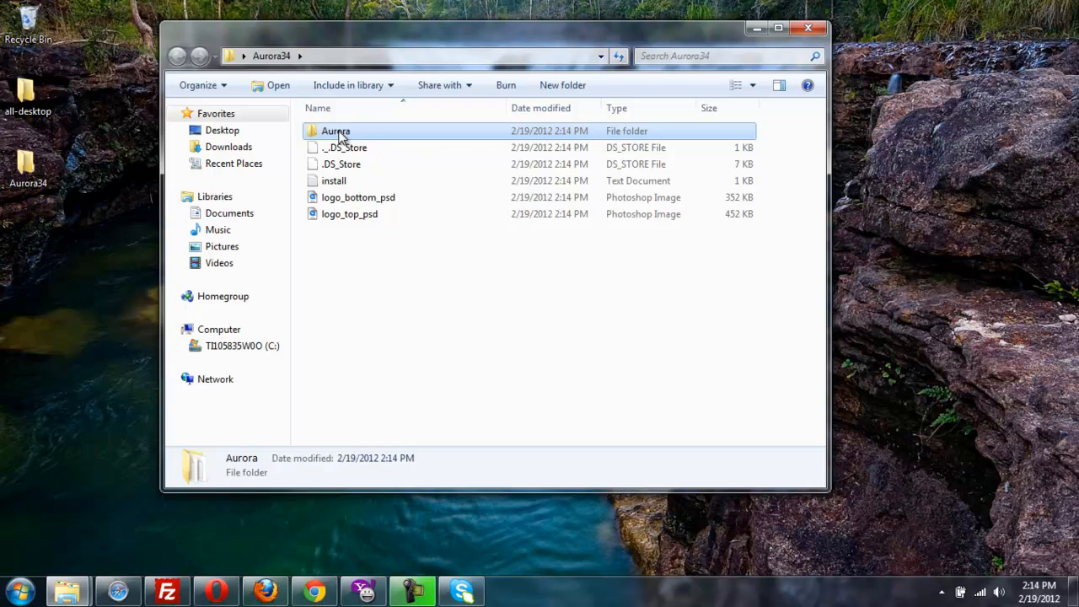
double_click(334, 131)
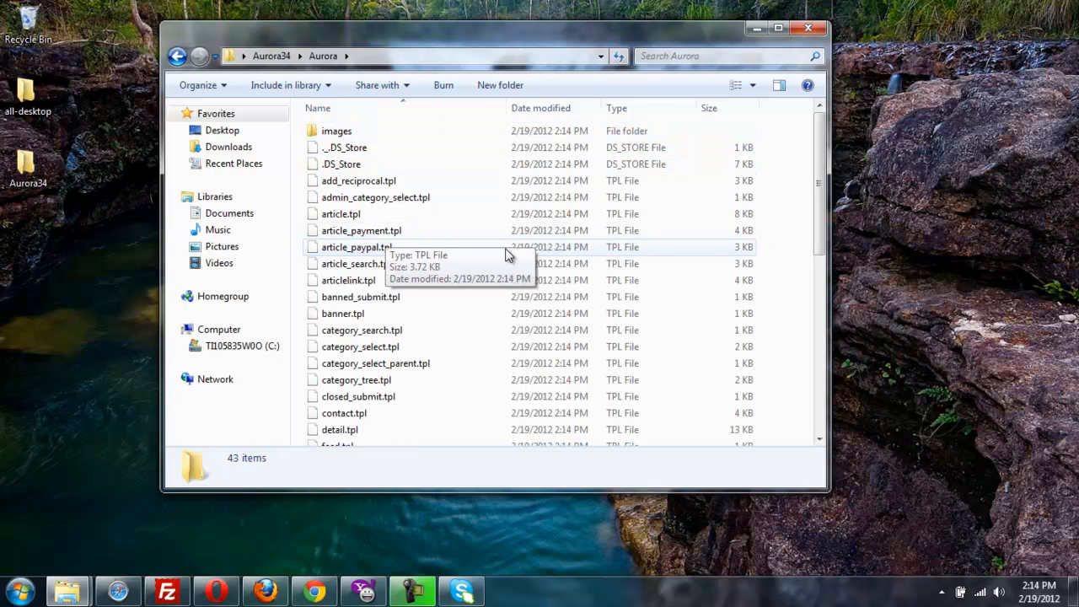
mouse_move(374, 197)
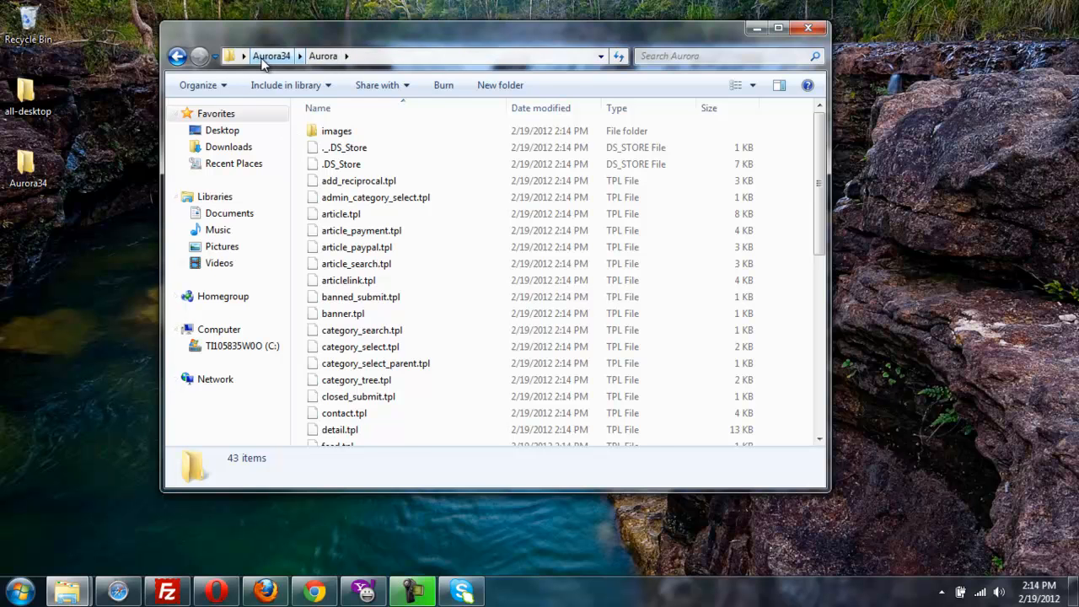
click(270, 56)
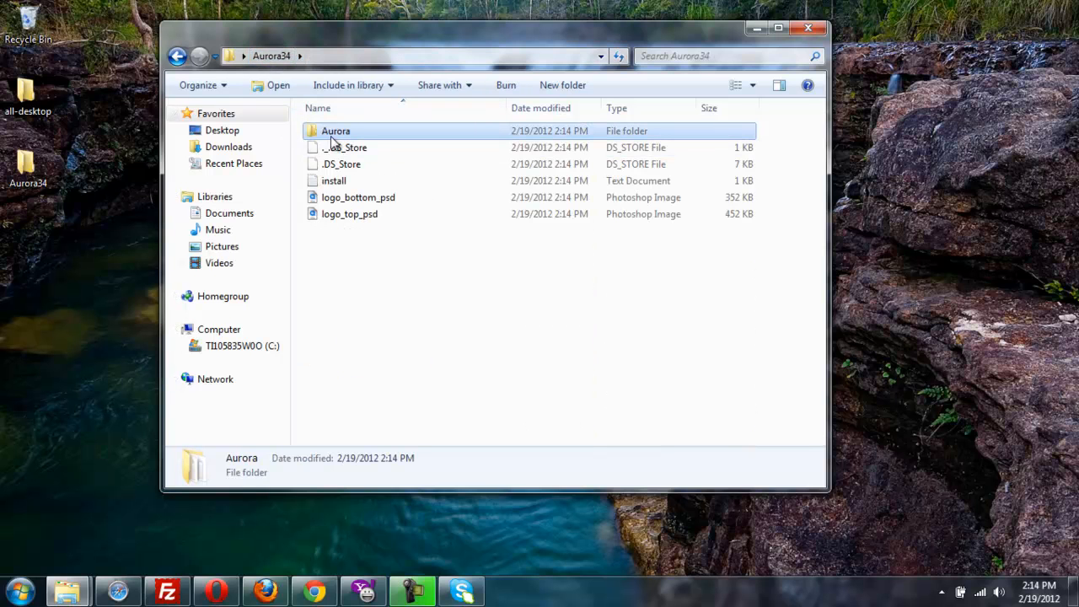
drag(335, 132, 87, 239)
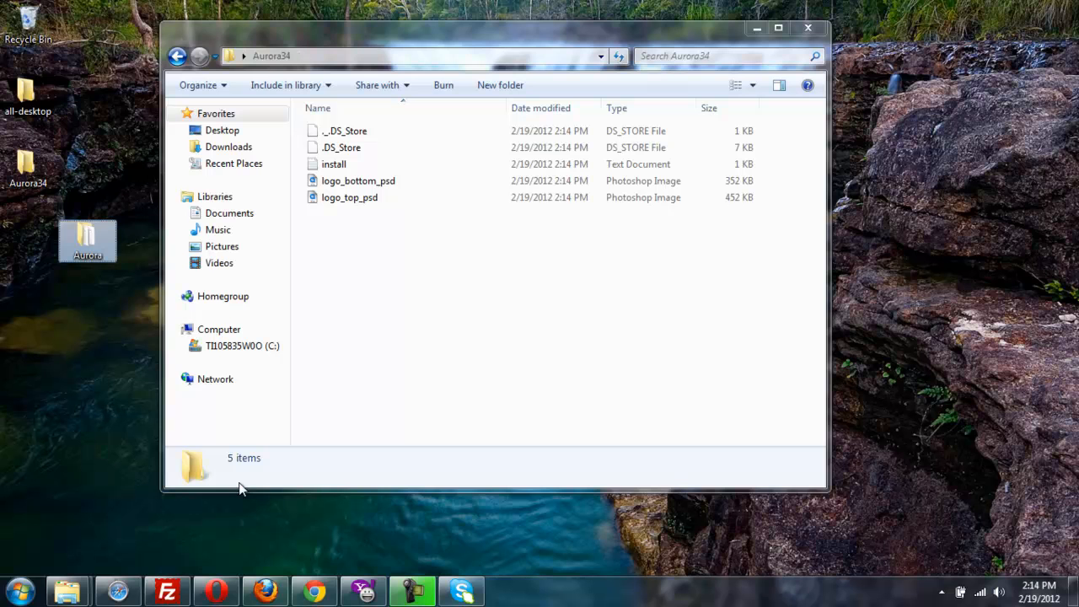
mouse_move(233, 529)
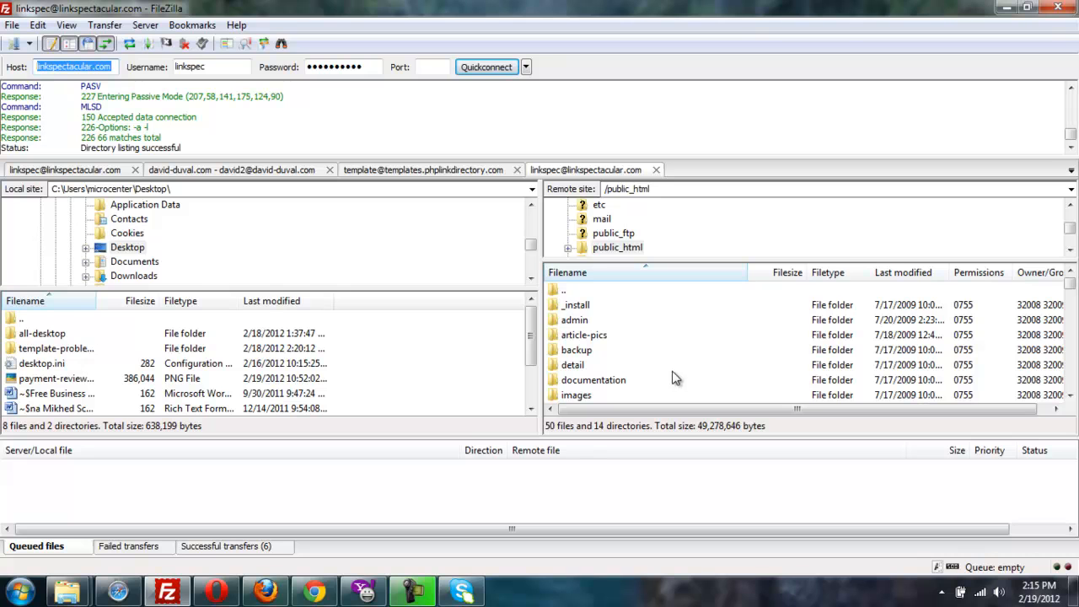
Target the remote public_html/templates folder and select the local desktop Aurora folder for upload.
scroll(down, 3)
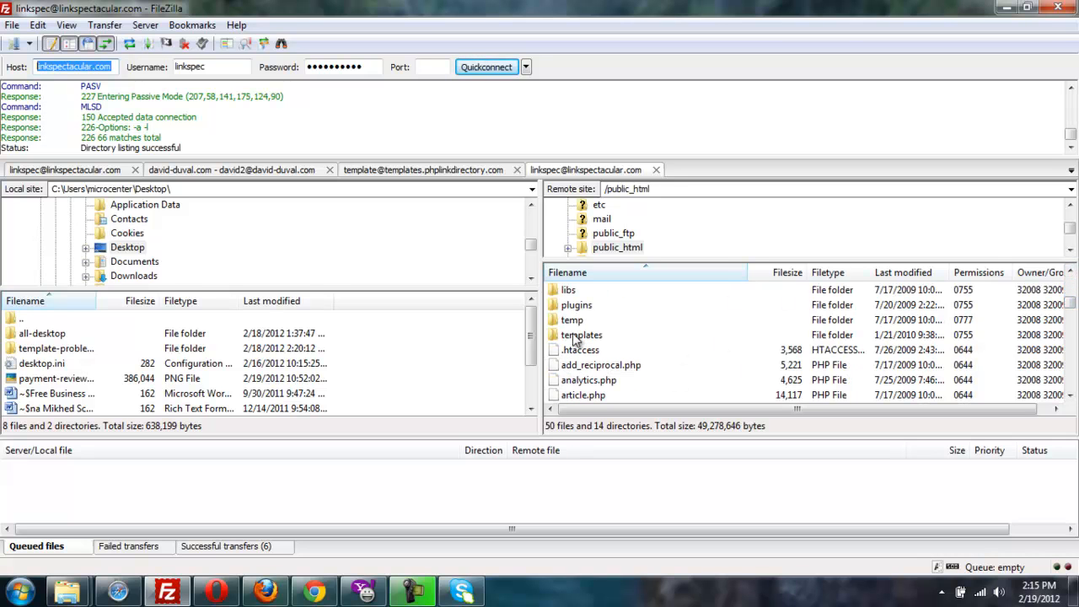
click(580, 334)
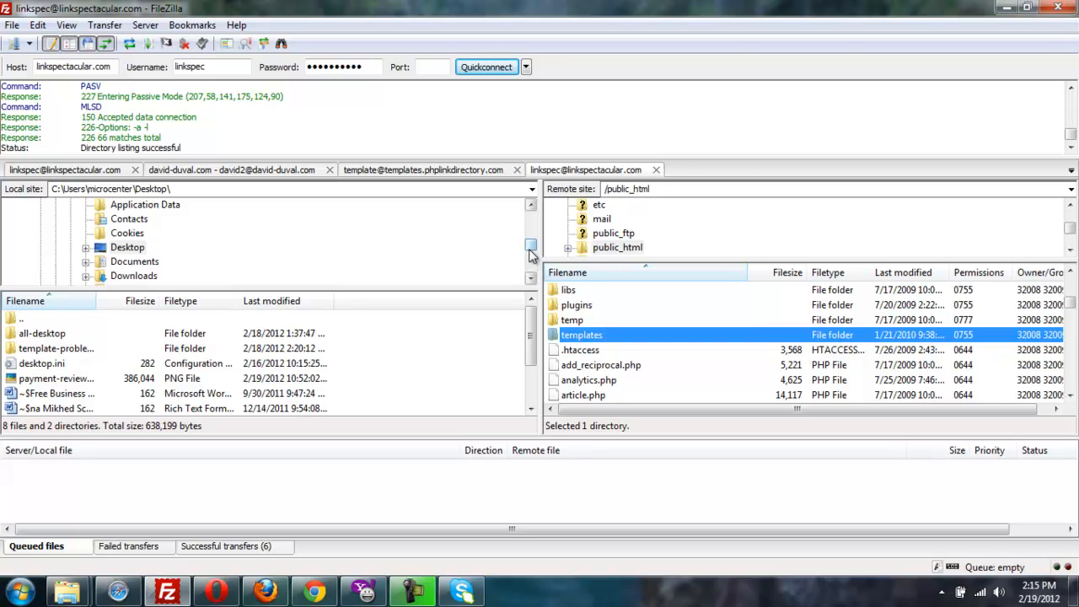
scroll(down, 3)
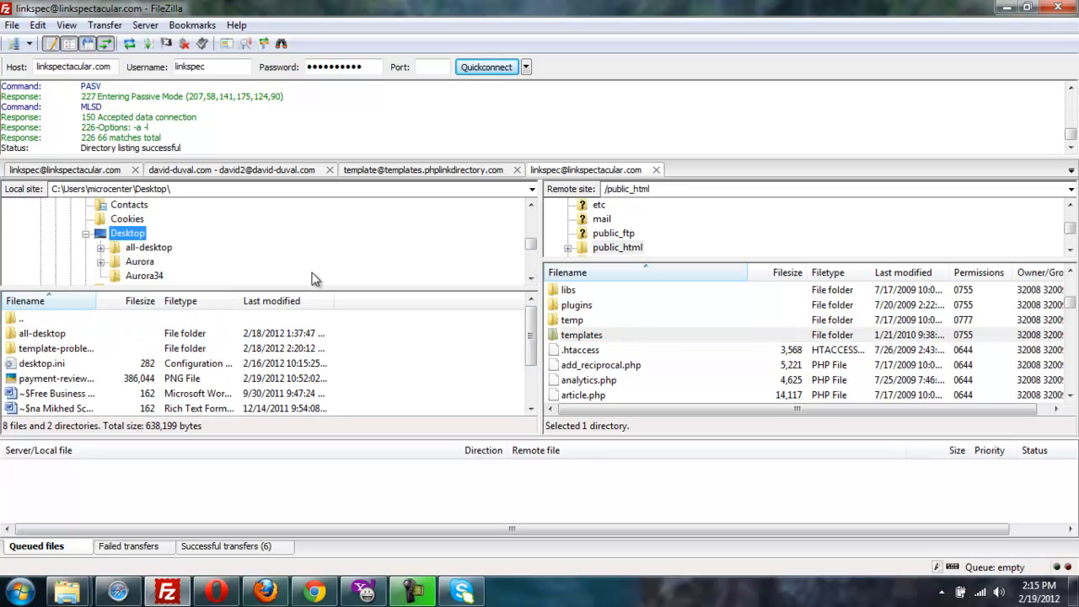
click(140, 261)
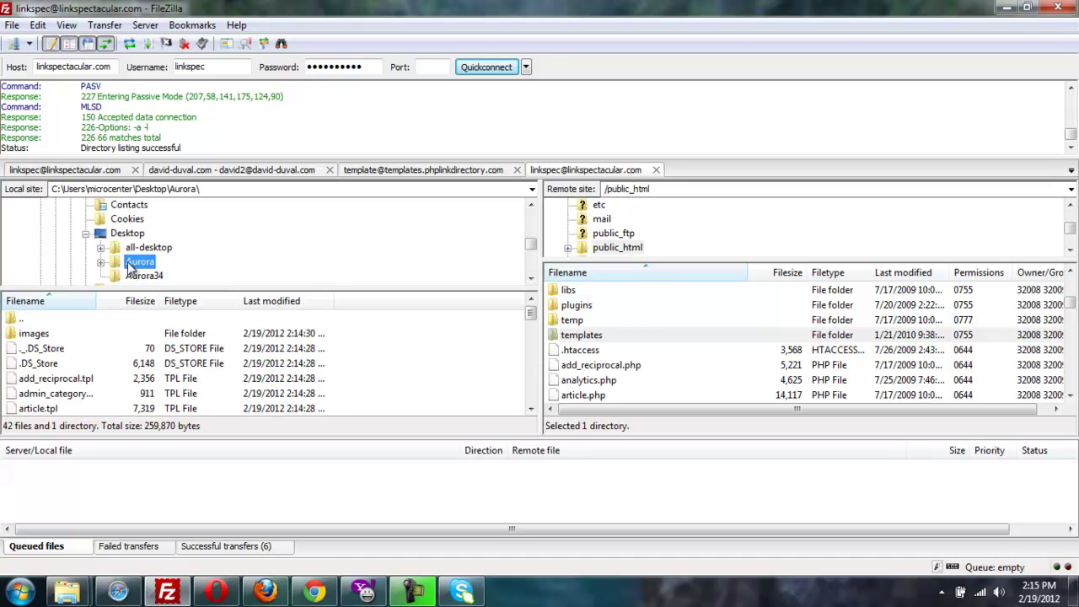
mouse_move(128, 268)
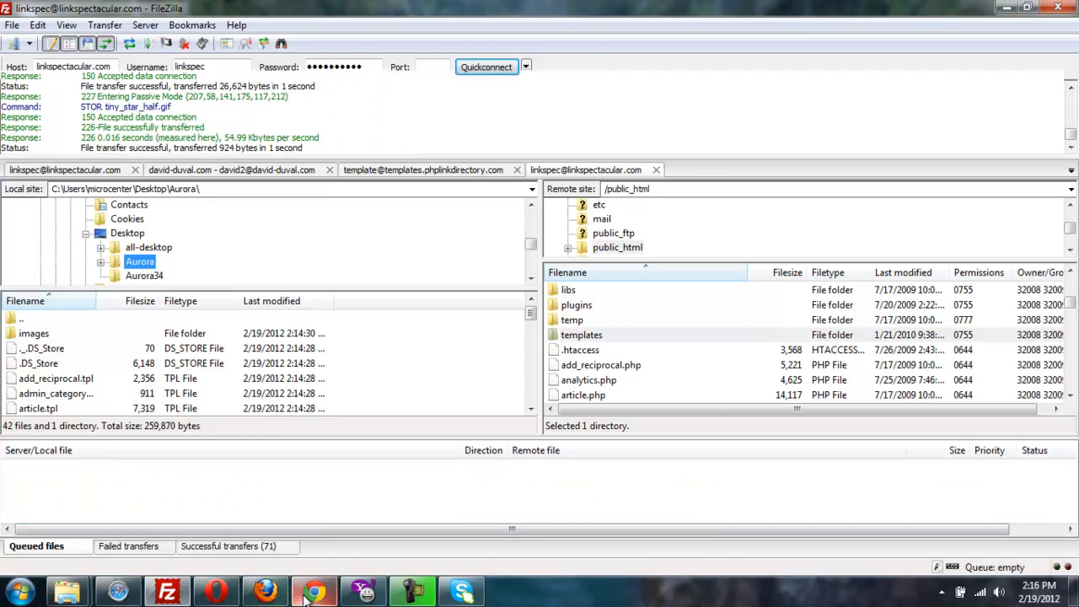
Return to the directory admin dashboard and reach System > Template Manager.
click(314, 590)
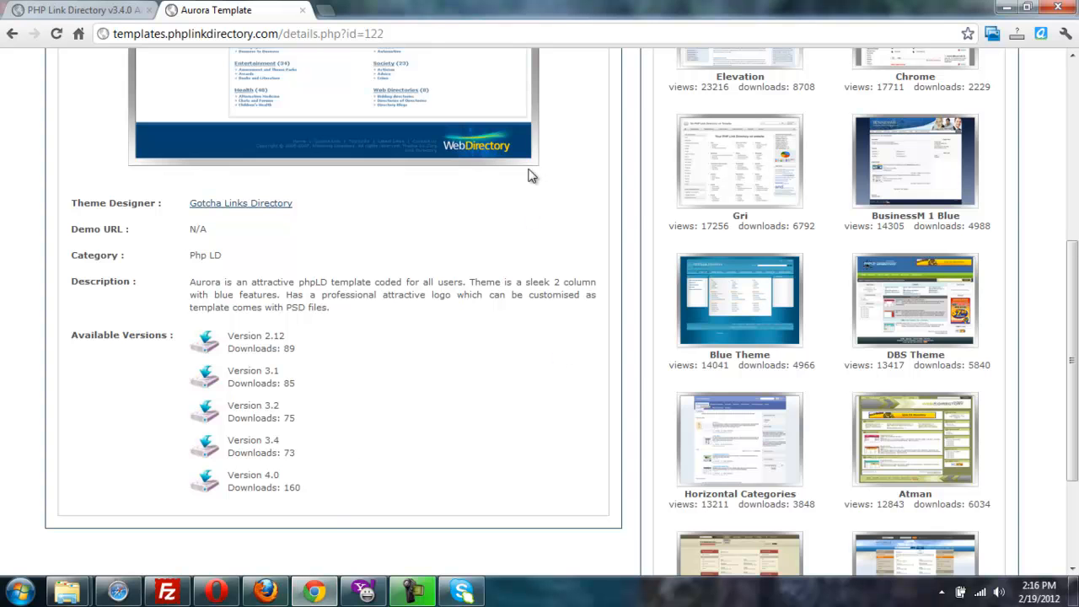
click(81, 11)
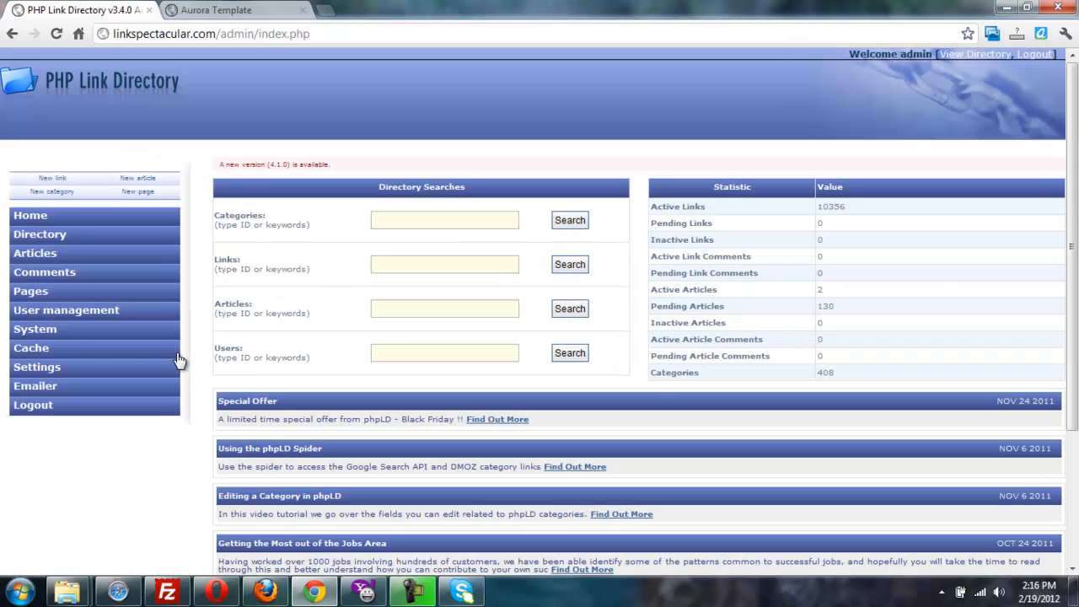
click(35, 329)
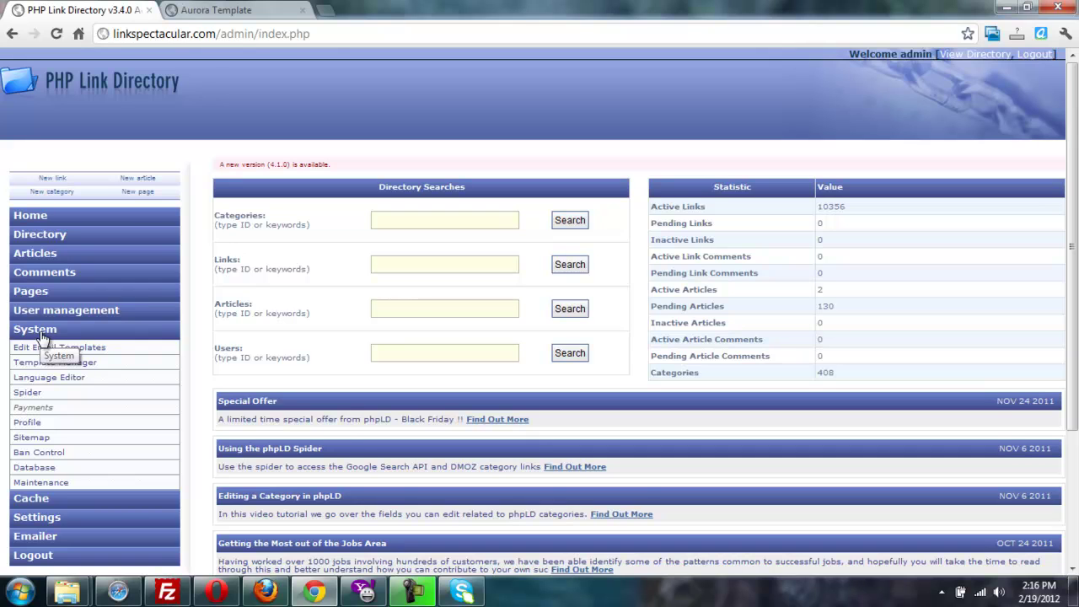
click(54, 361)
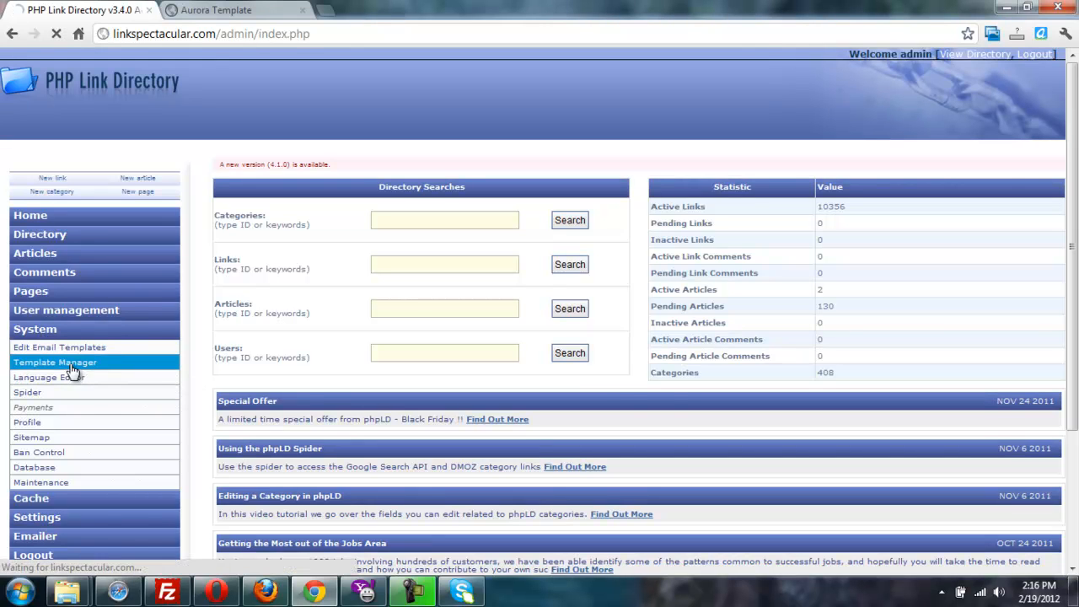
click(54, 361)
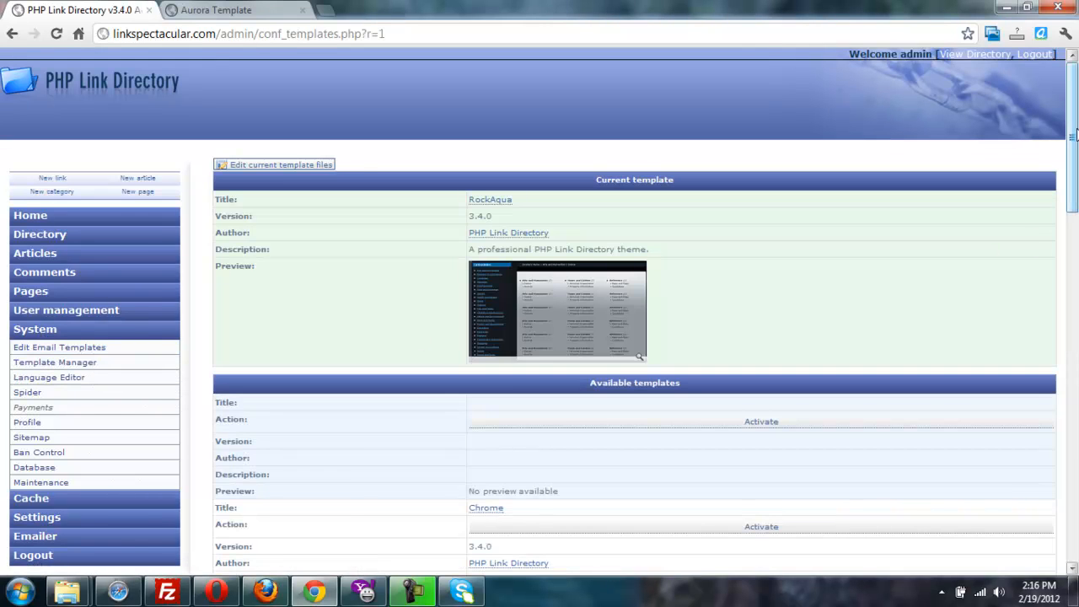
Activate the Aurora template, confirmed by the settings updated message.
scroll(down, 3)
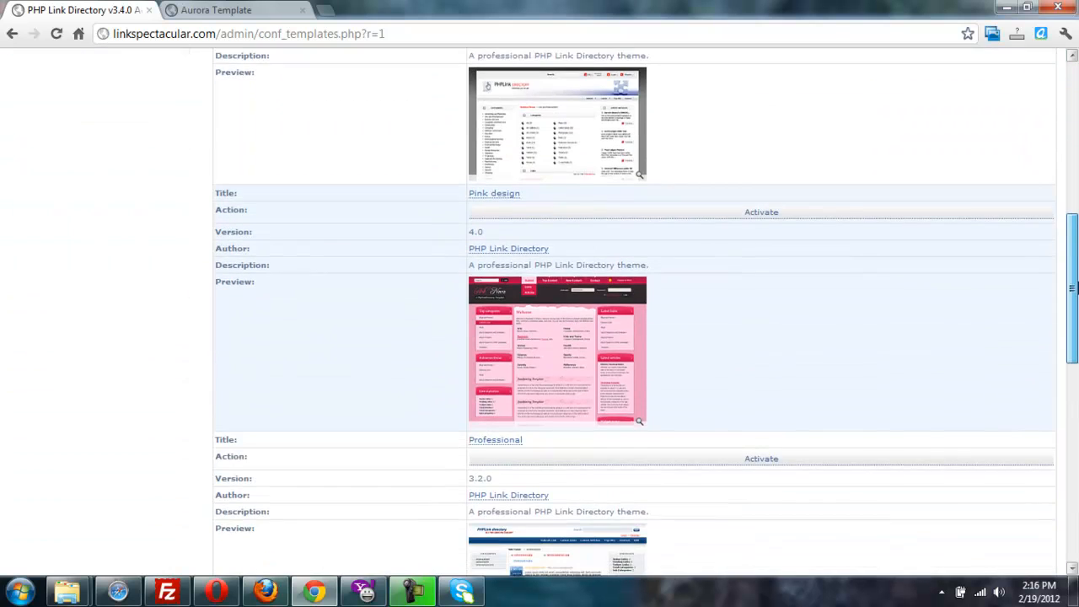
scroll(down, 3)
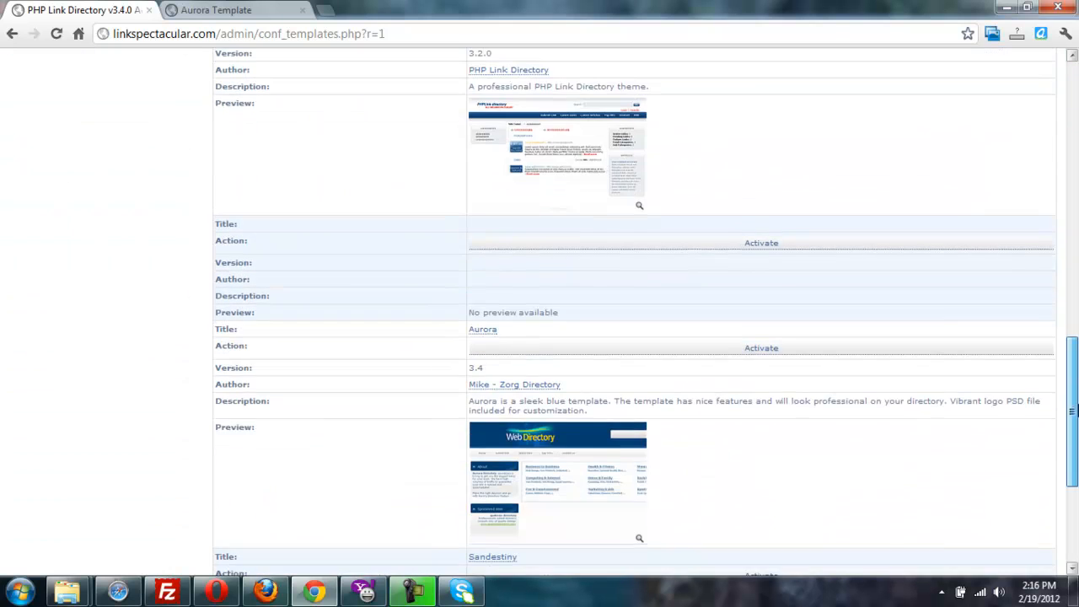
scroll(down, 3)
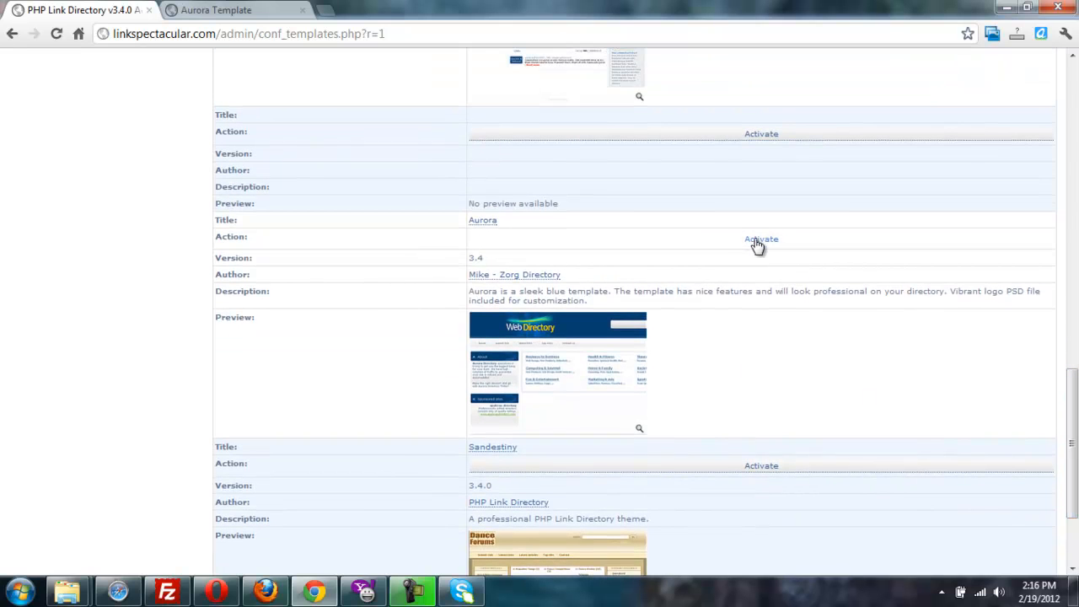
click(761, 239)
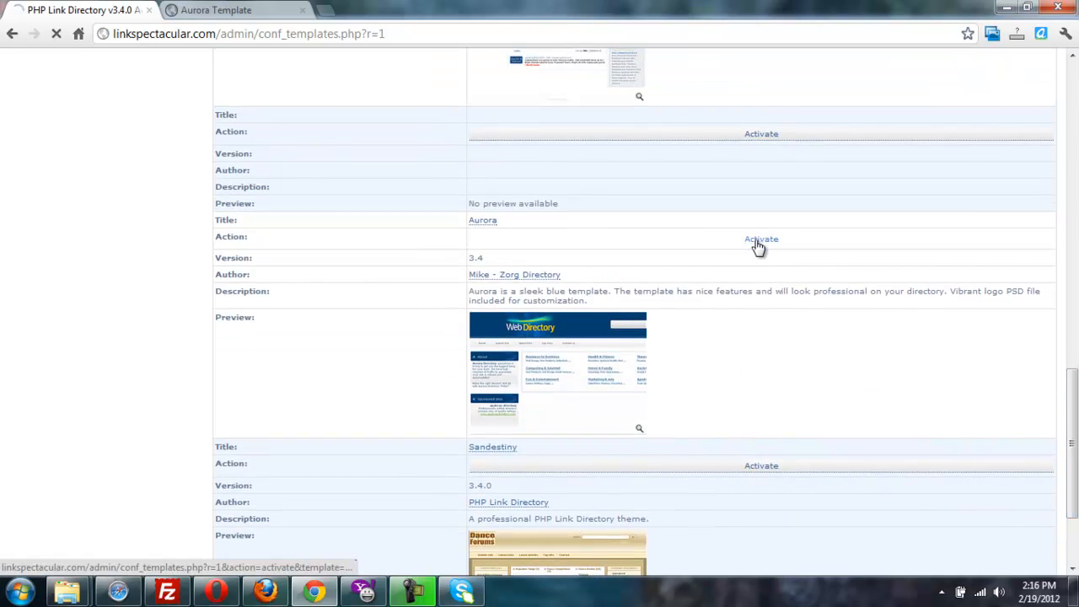
click(760, 239)
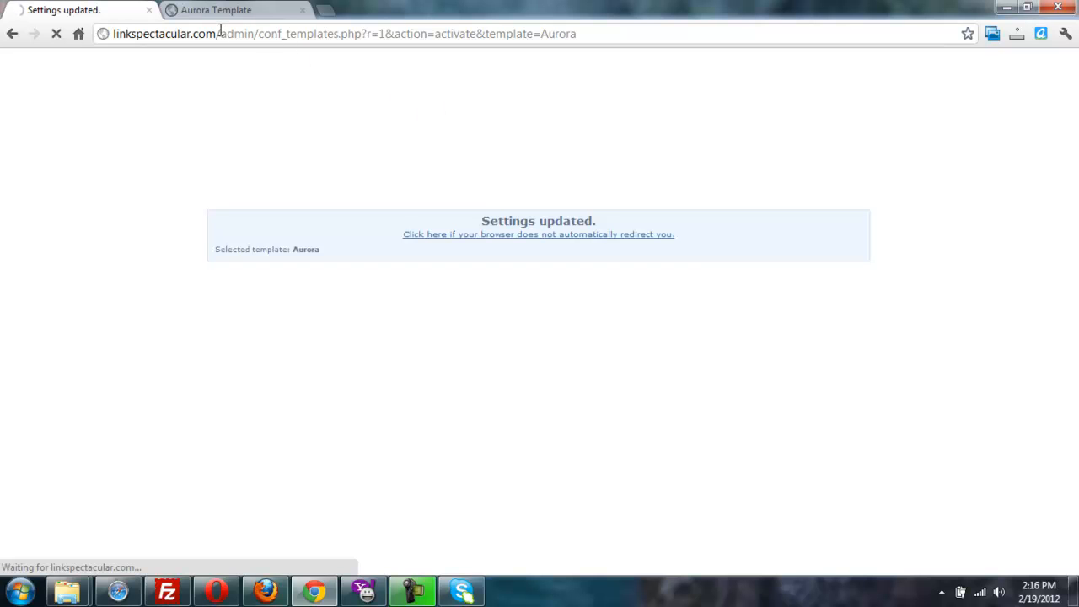